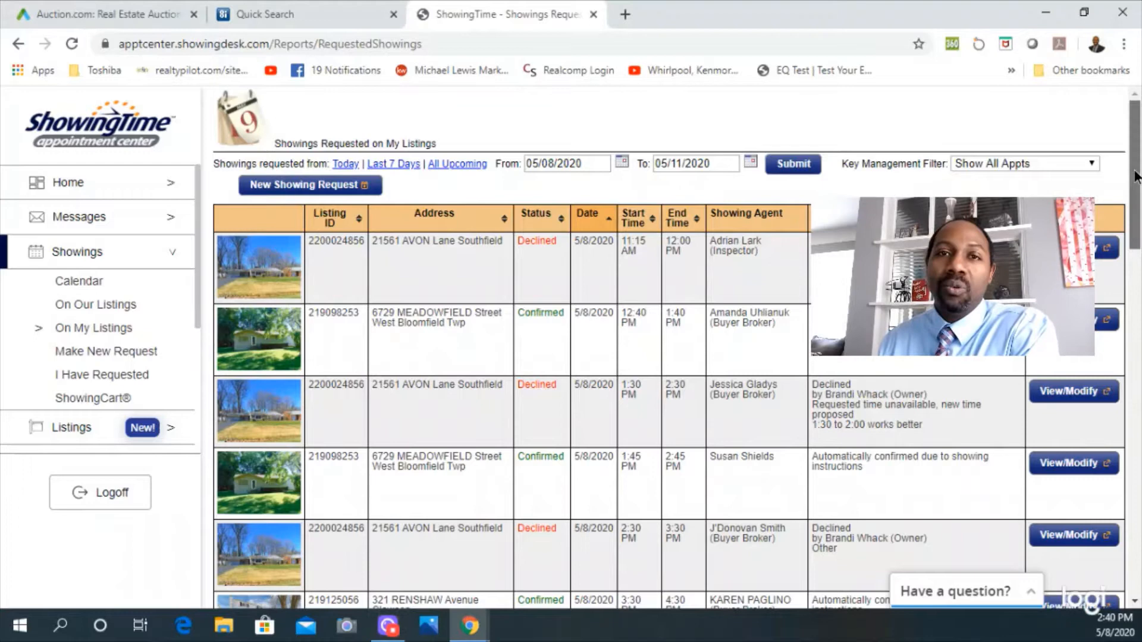
pyautogui.scroll(-3)
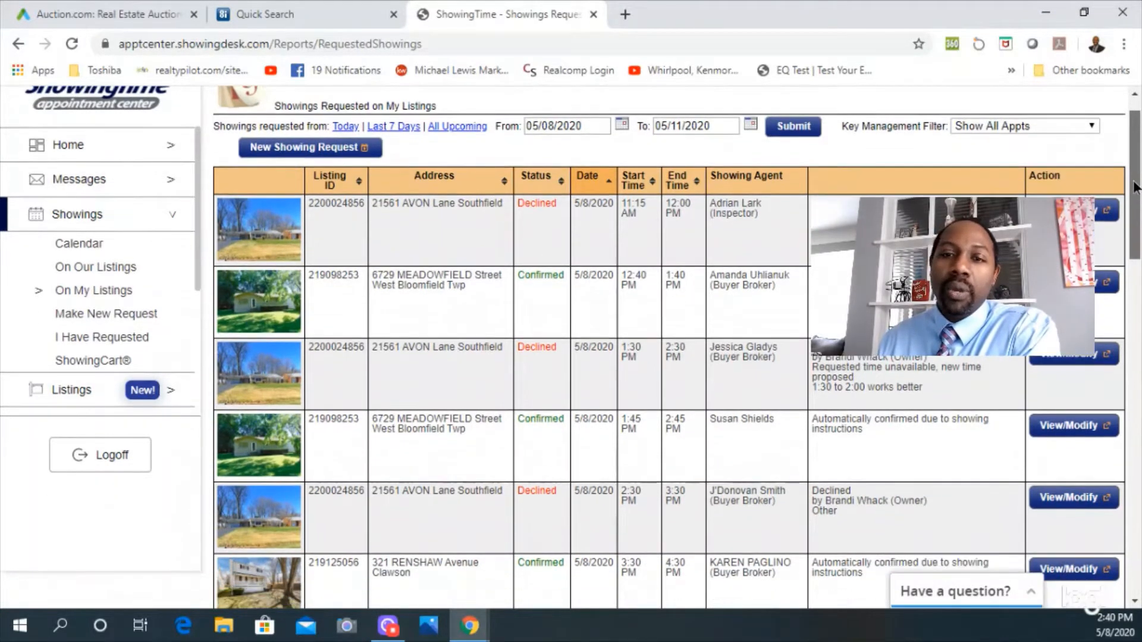
pyautogui.scroll(-3)
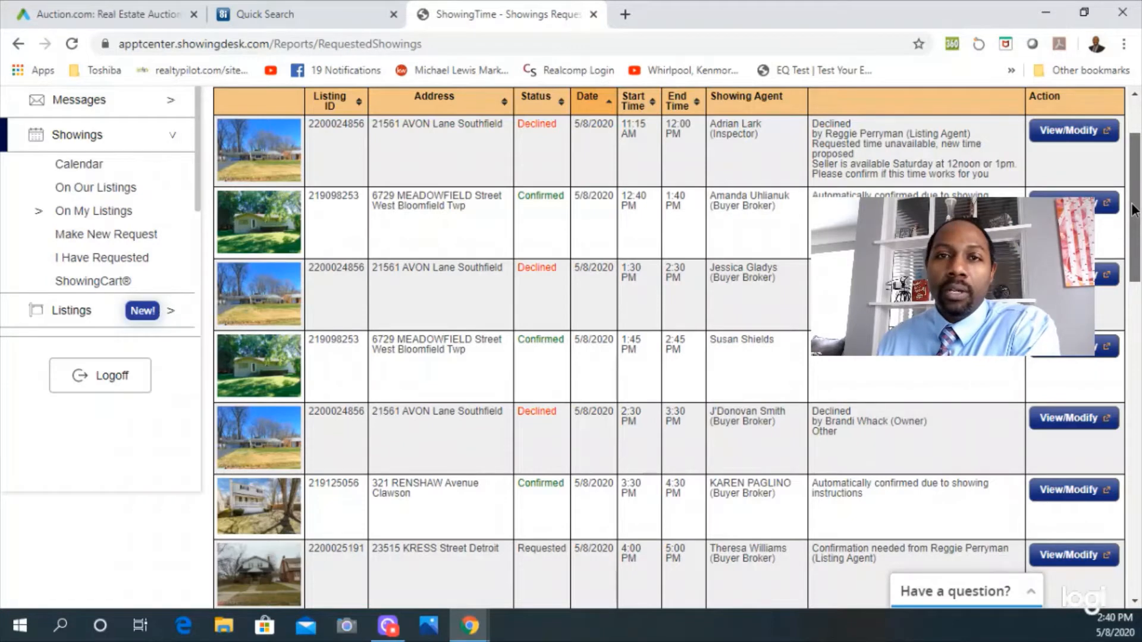
pyautogui.scroll(-3)
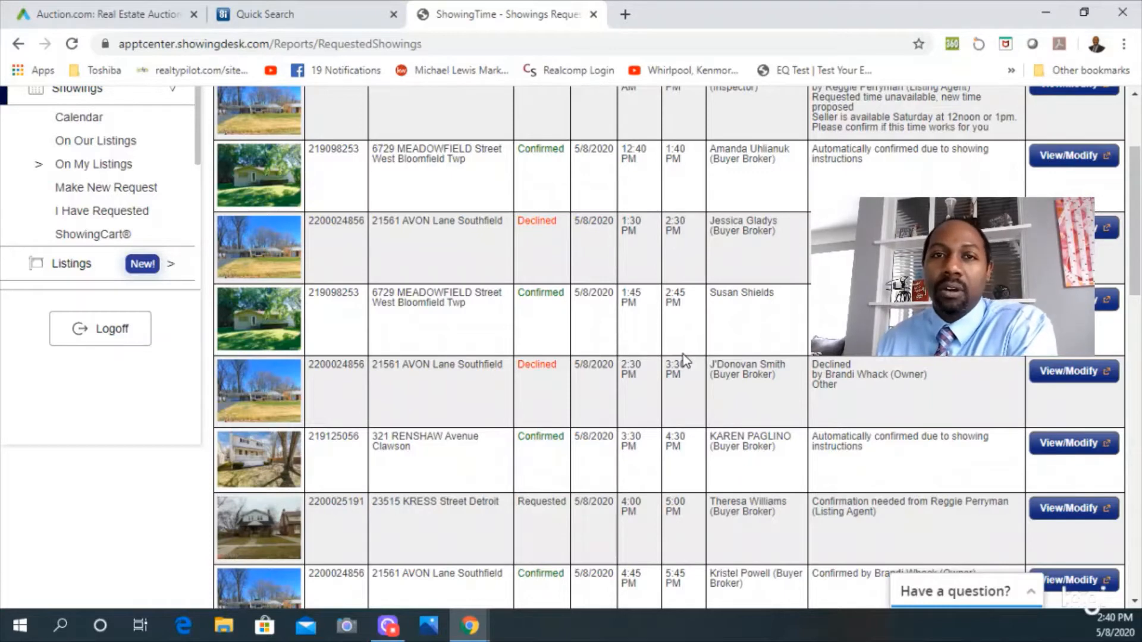
pyautogui.scroll(-3)
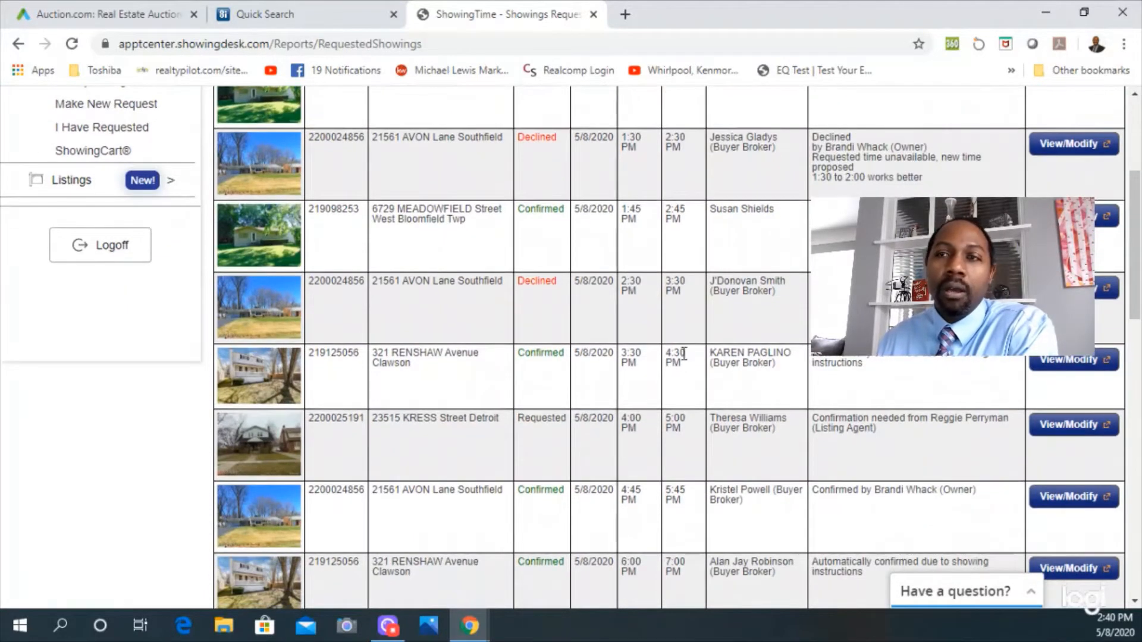
pyautogui.scroll(-3)
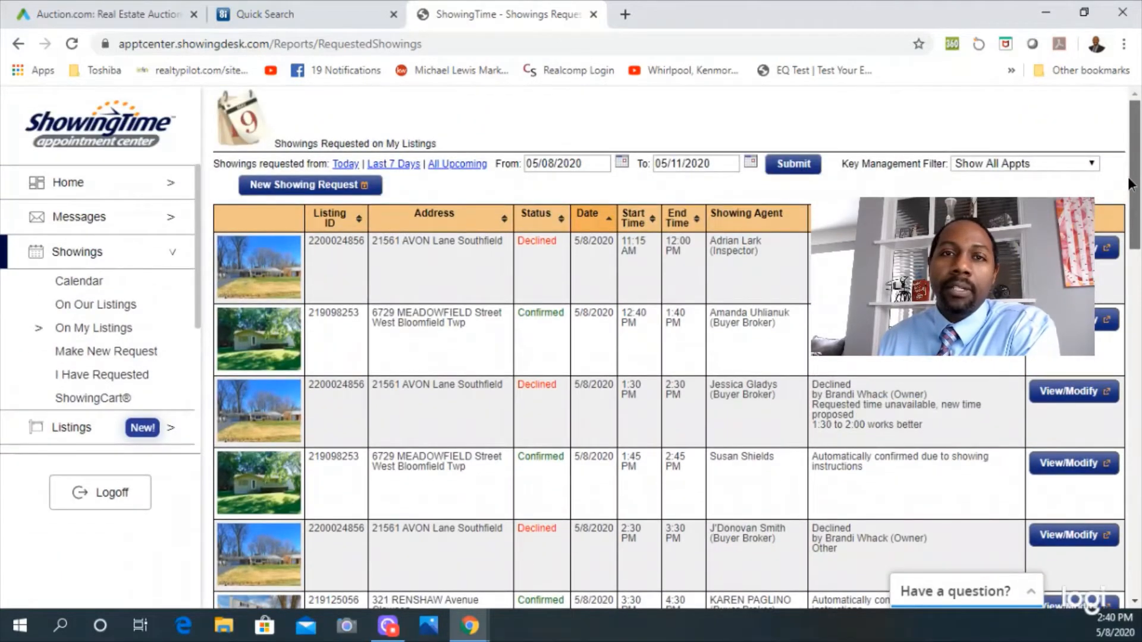
pyautogui.scroll(-3)
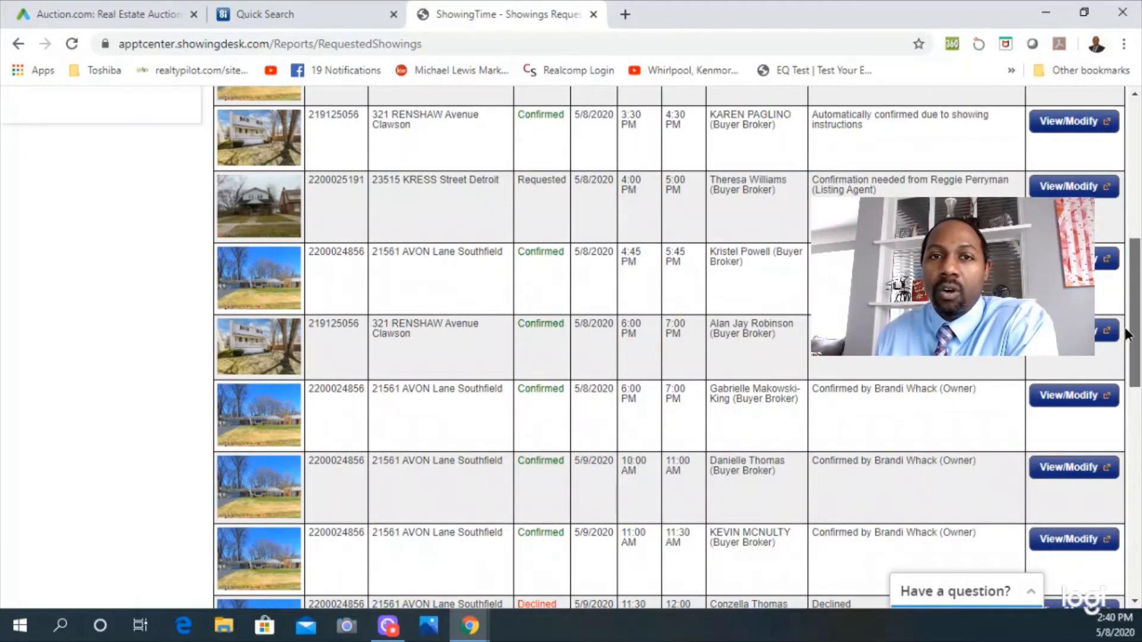
pyautogui.scroll(-3)
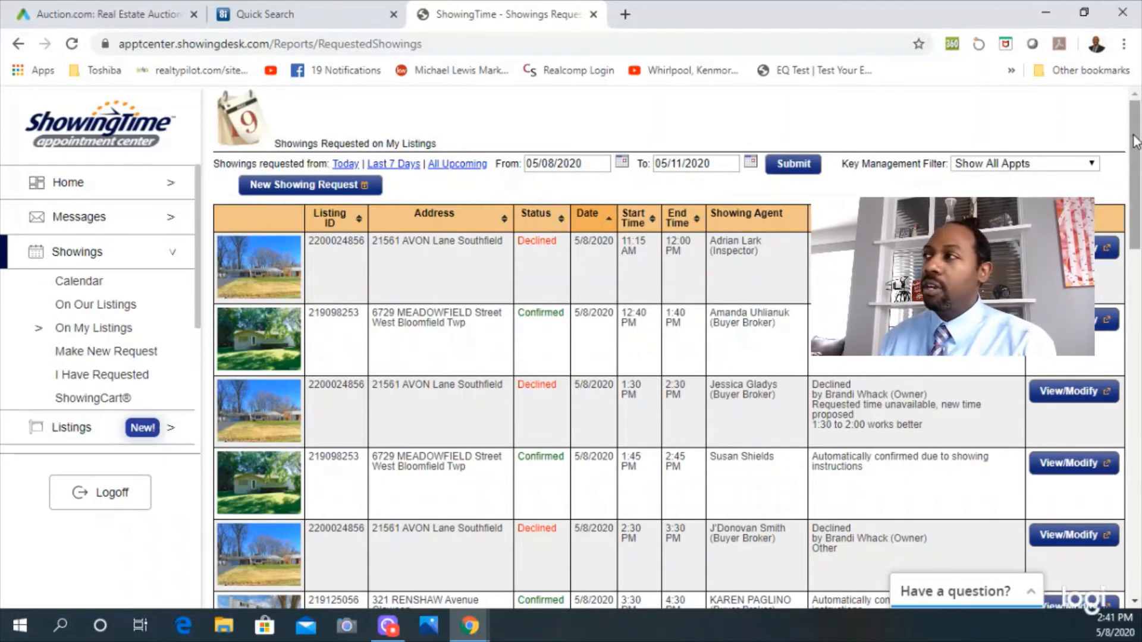
pyautogui.scroll(-3)
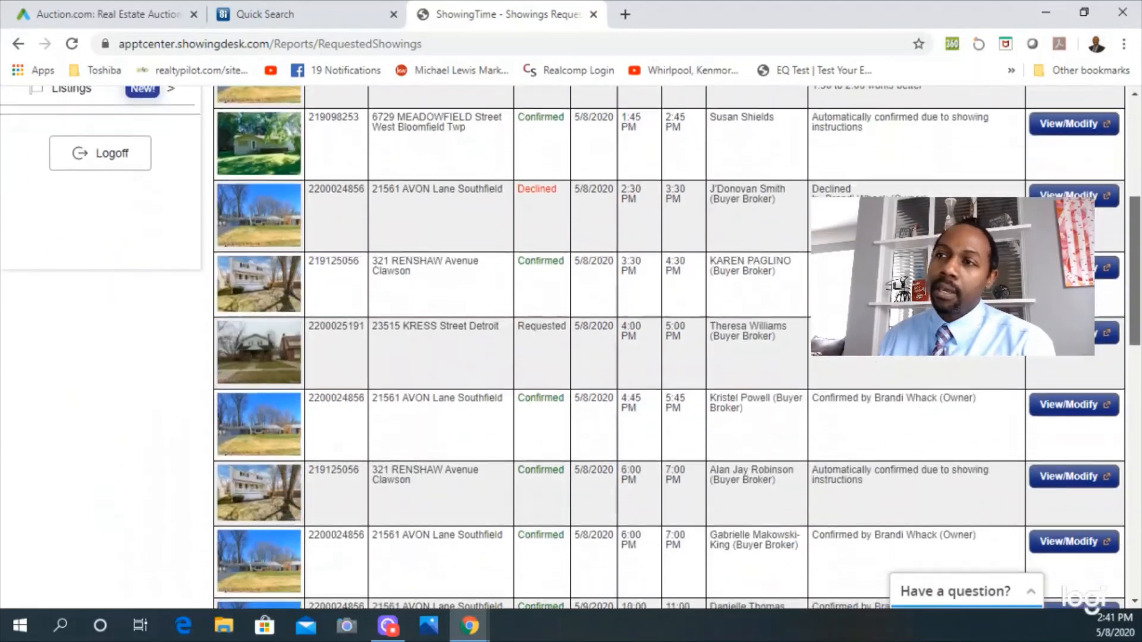
pyautogui.scroll(-3)
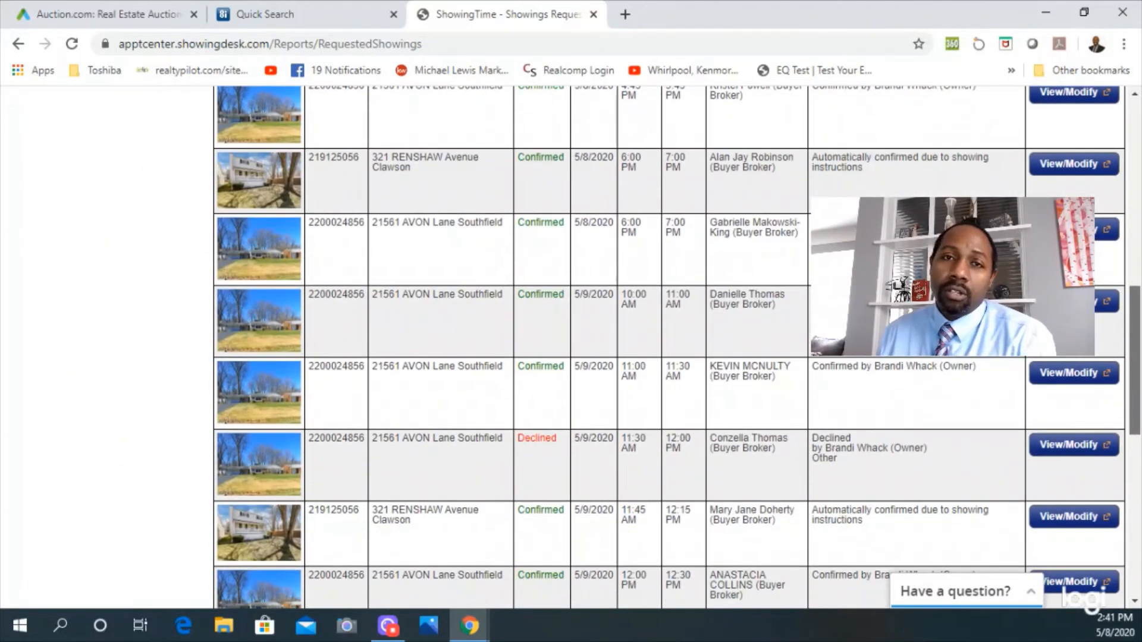
pyautogui.scroll(-3)
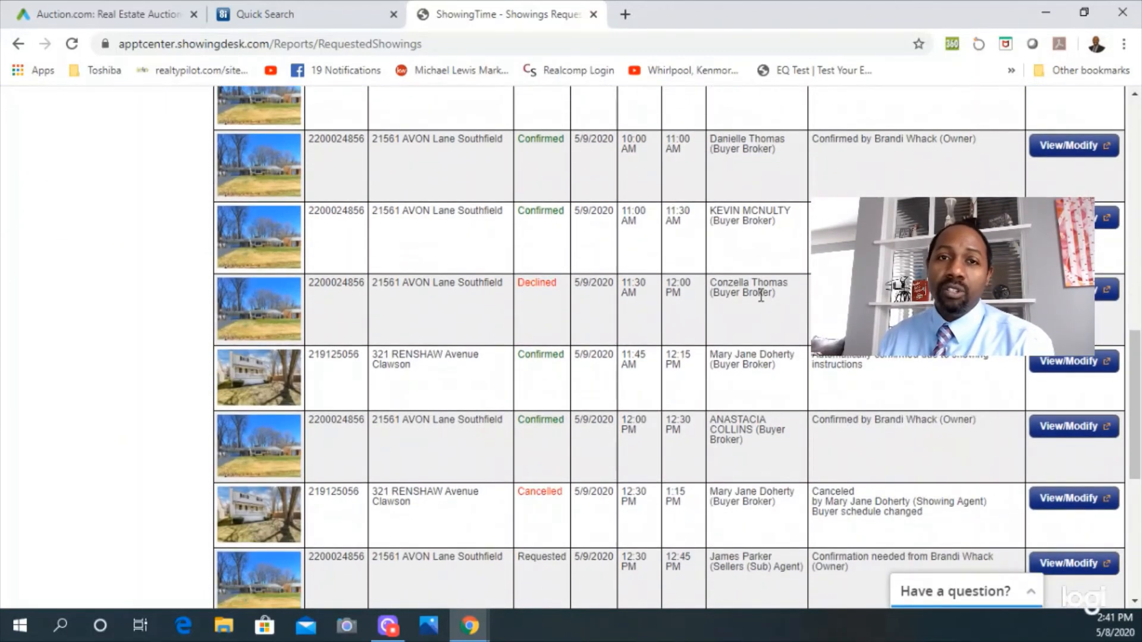
pyautogui.scroll(-3)
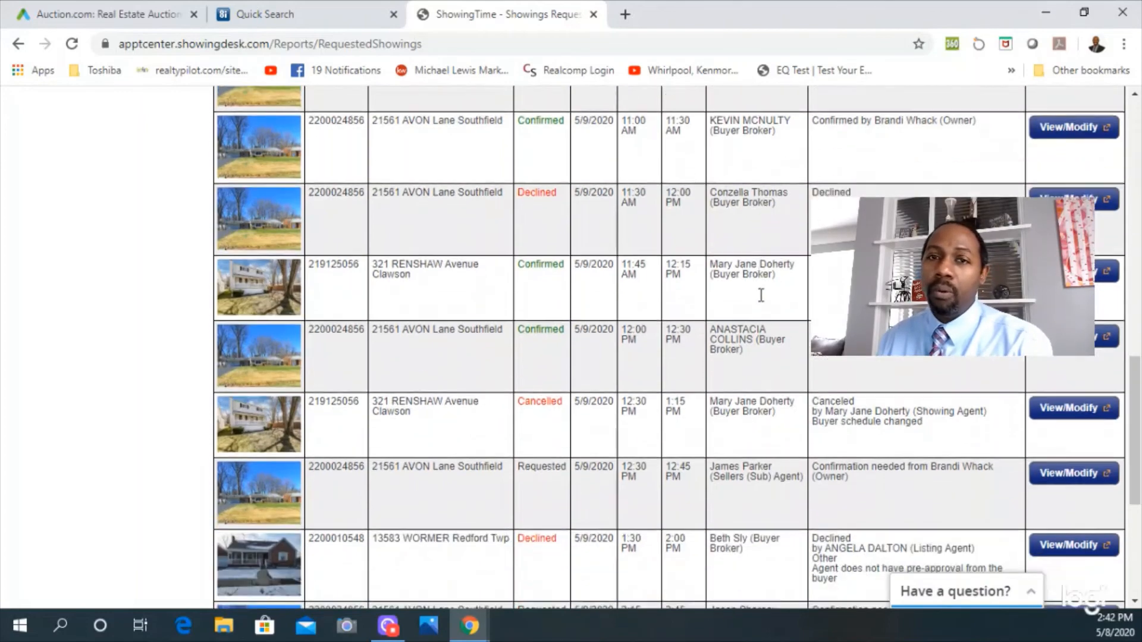